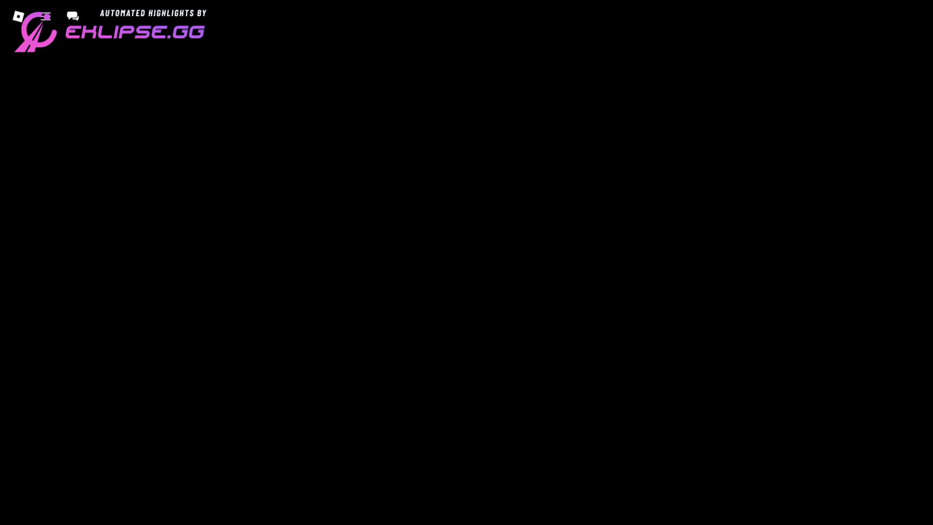
mouse_move(475, 352)
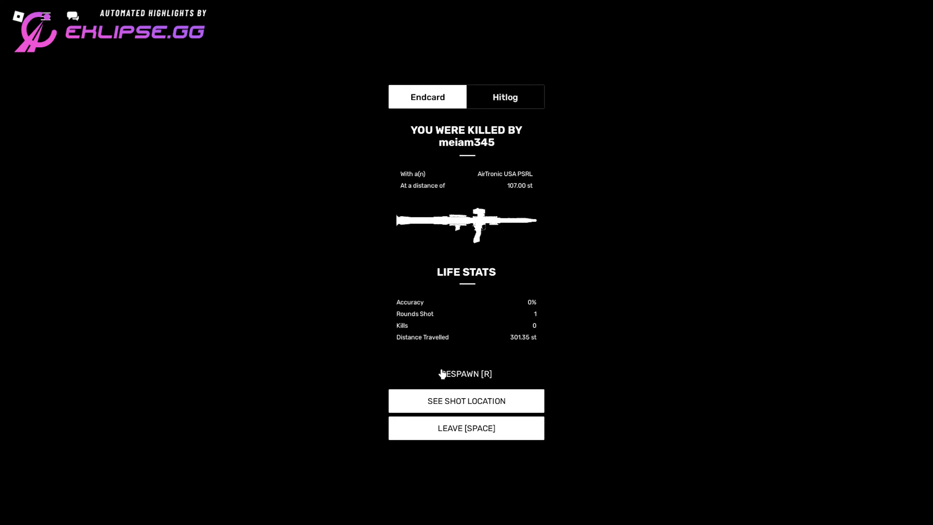
View the fatal shot's path from the endcard, then respawn into the match.
left_click(466, 400)
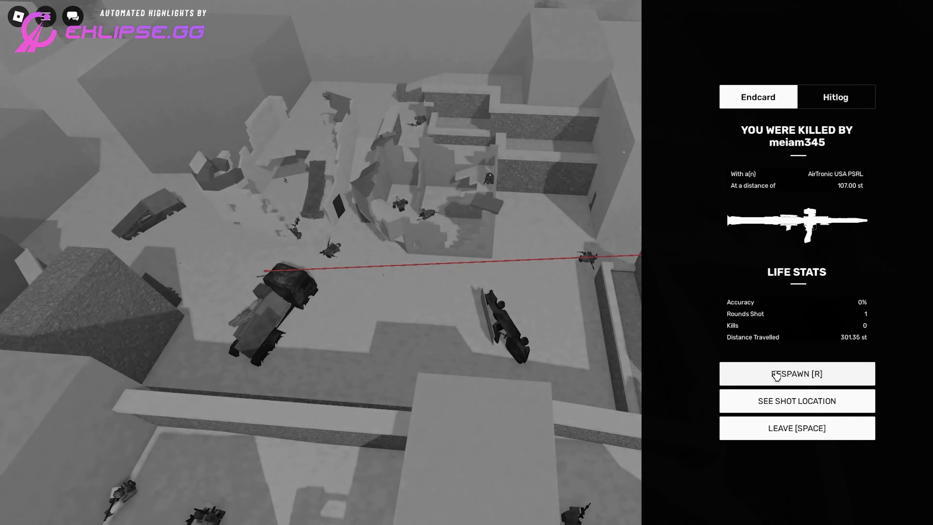
left_click(796, 374)
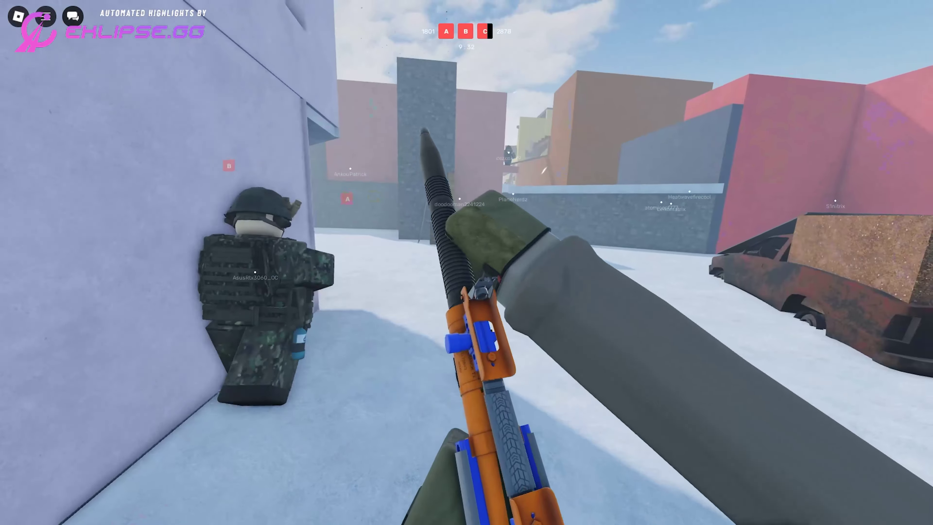
mouse_move(466, 262)
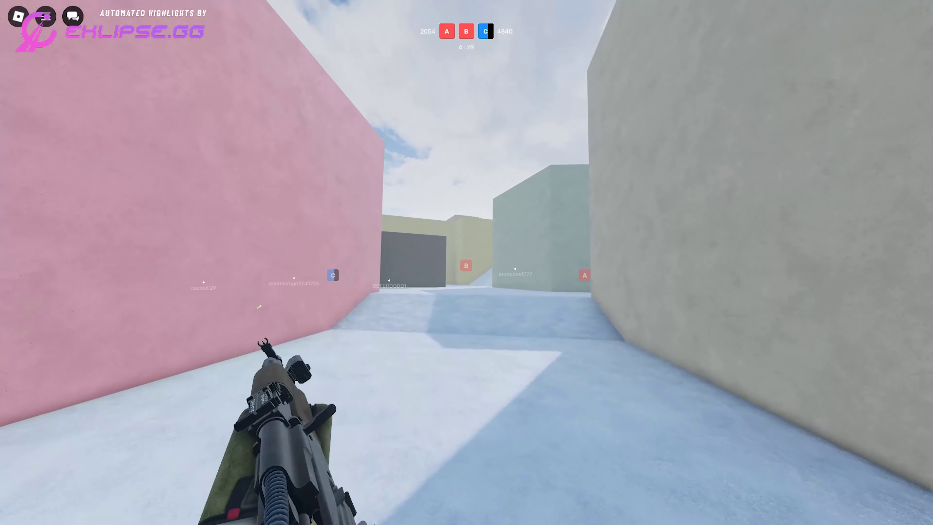
mouse_move(466, 262)
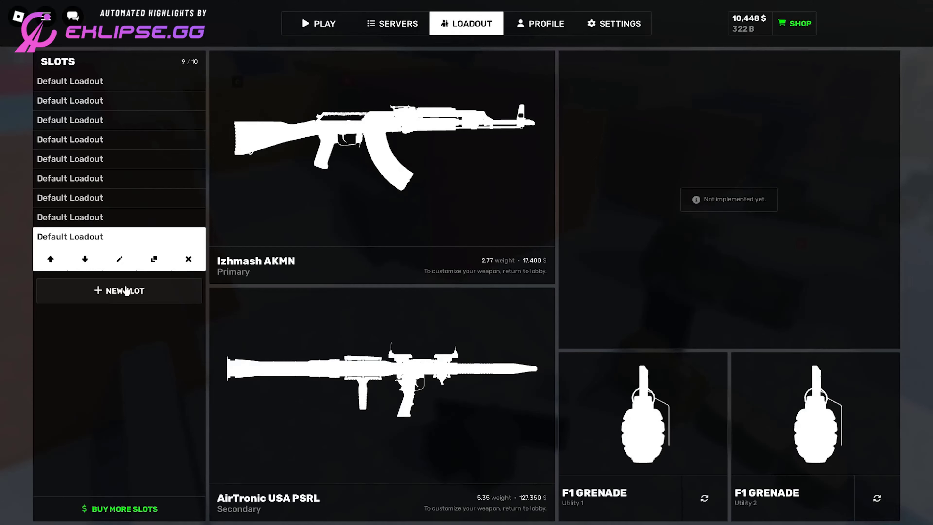
Add a tenth loadout slot holding the default M4A1, Glock 17 and two F1 grenades.
left_click(119, 291)
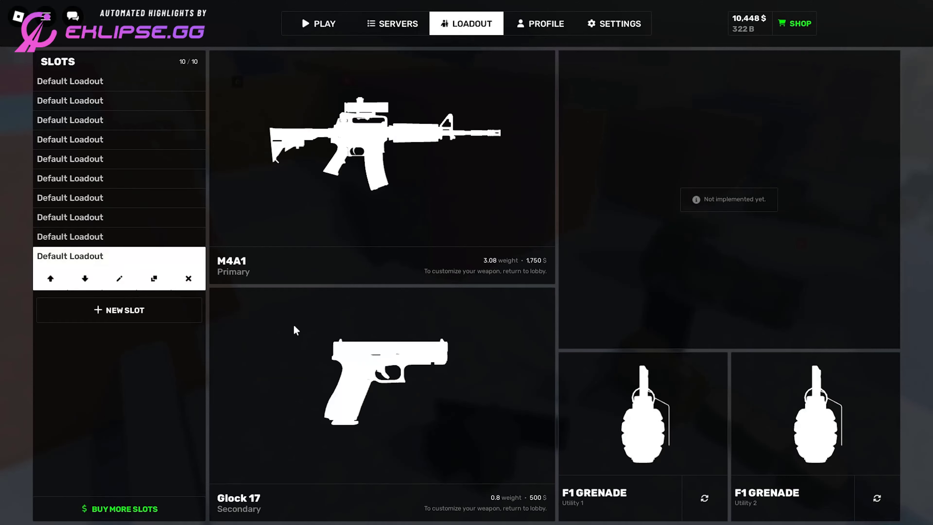